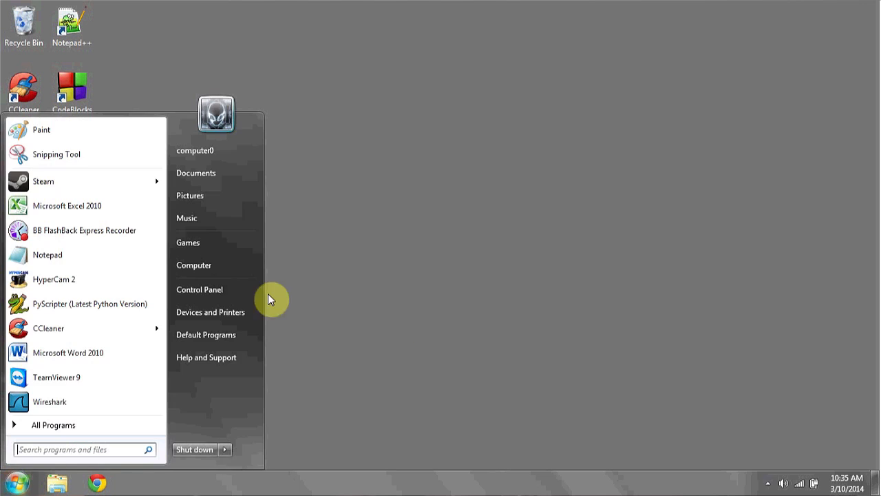
Reach the Windows Features list via Control Panel's Programs and Features
click(200, 290)
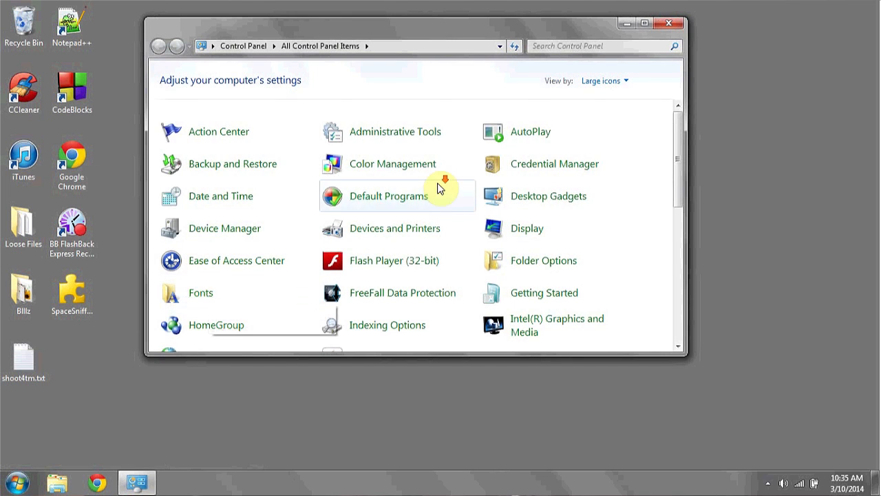
scroll(down, 3)
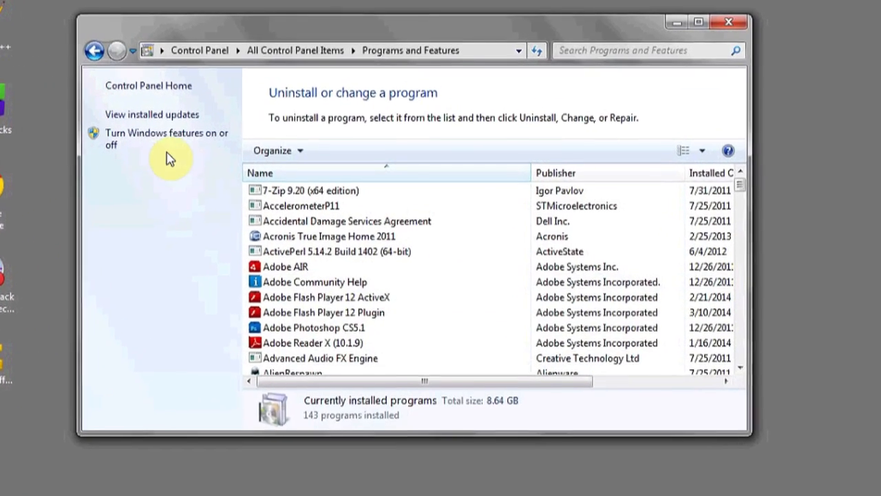
click(167, 138)
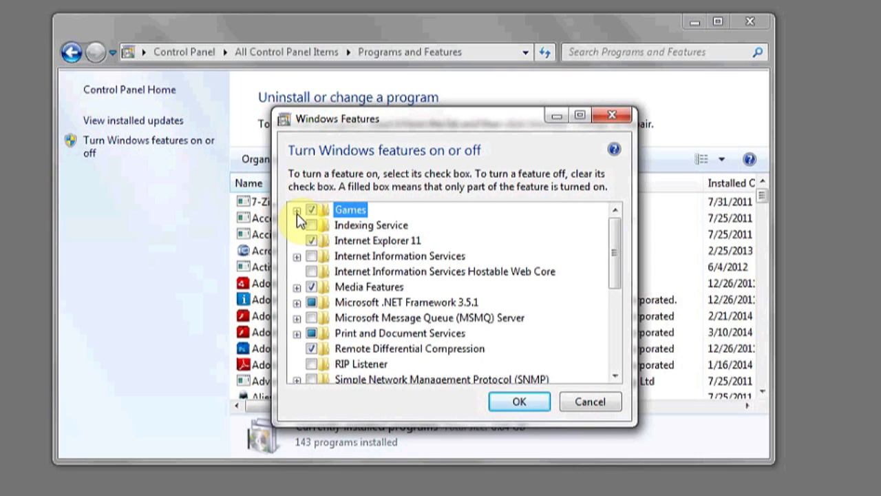
Expand Games > Internet Games, clear then re-tick Internet Spades for reinstallation
click(296, 210)
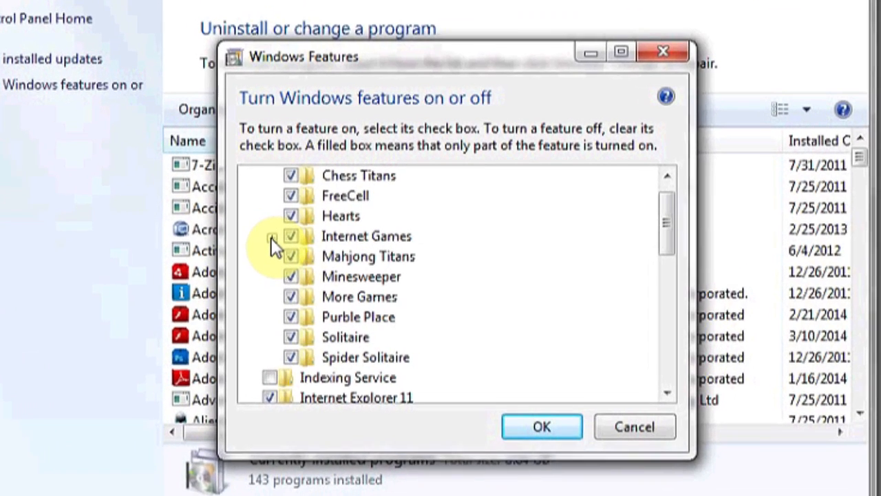
click(274, 226)
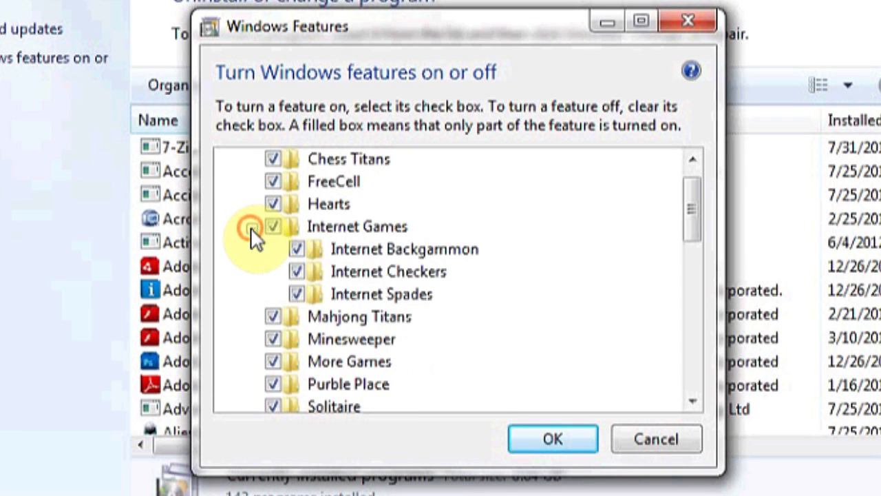
click(253, 226)
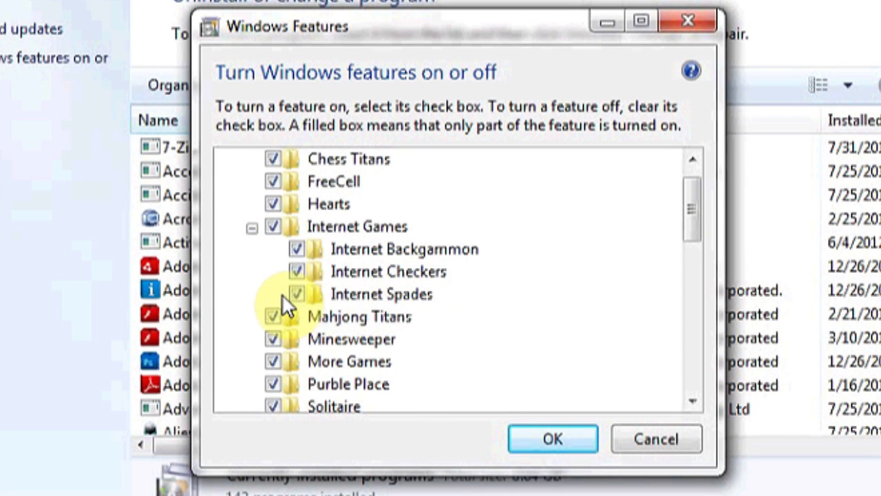
mouse_move(307, 303)
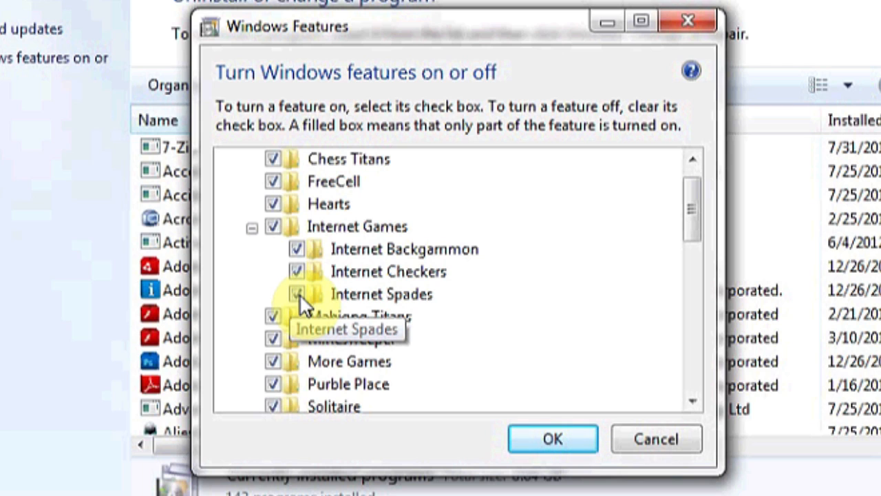
click(296, 293)
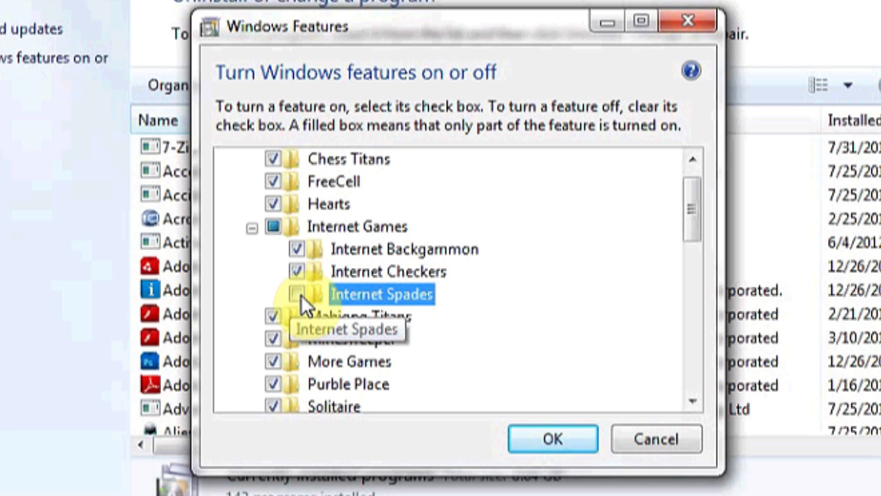
click(296, 294)
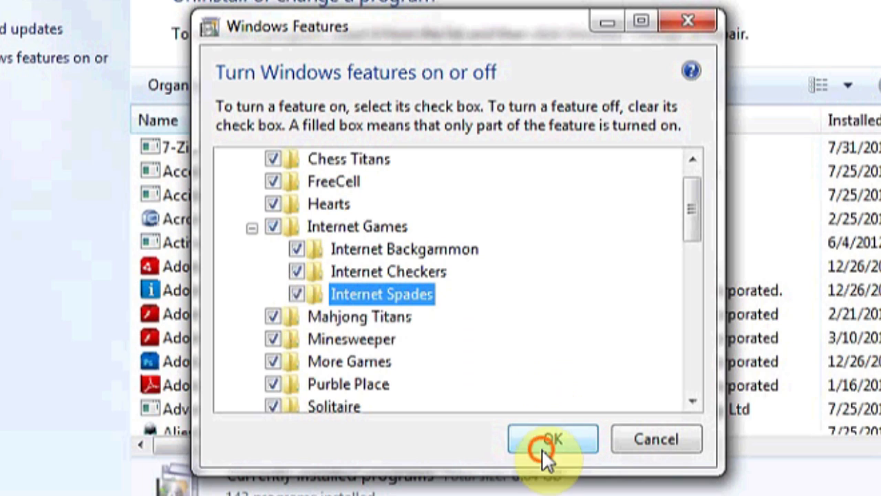